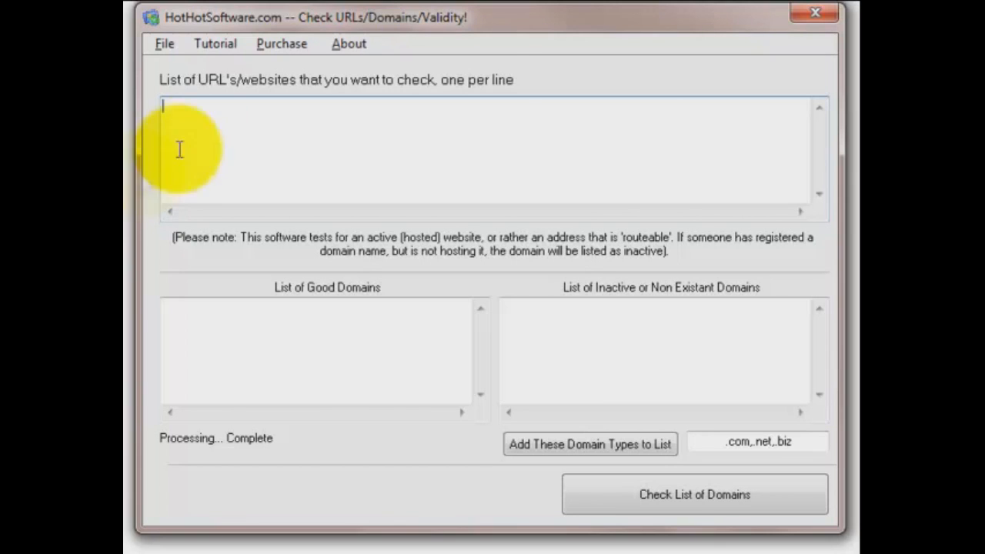
{"action": "mouse_move", "coordinate": [203, 131]}
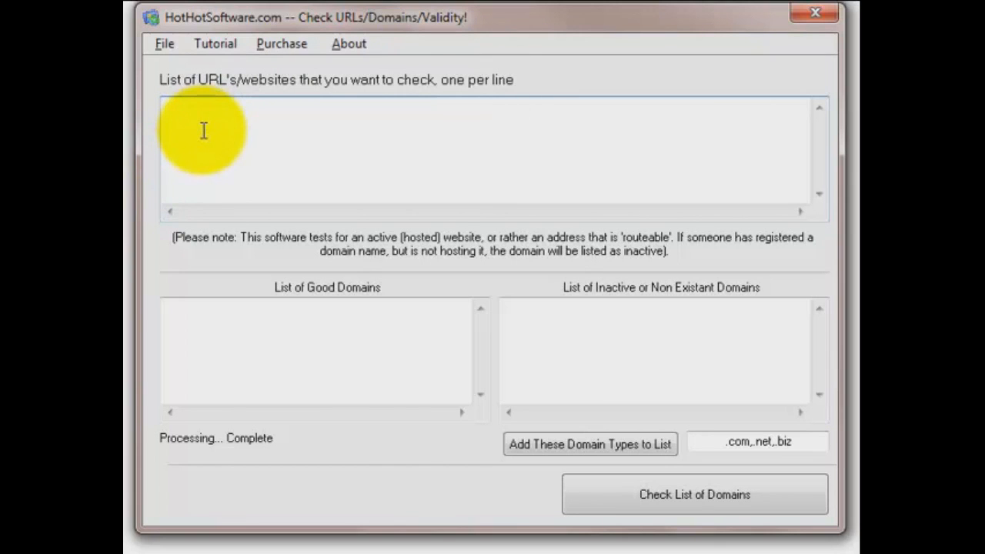
- List google.com, yahoo.com and googletesthisout.com as the domains to check, one per line
{"action": "type", "text": "google.com"}
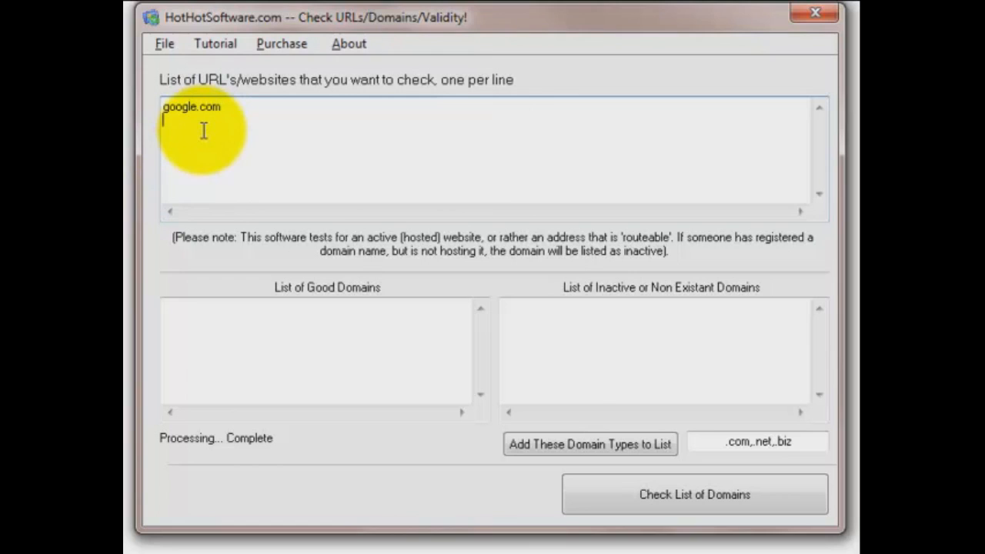
{"action": "type", "text": "yahoo.com"}
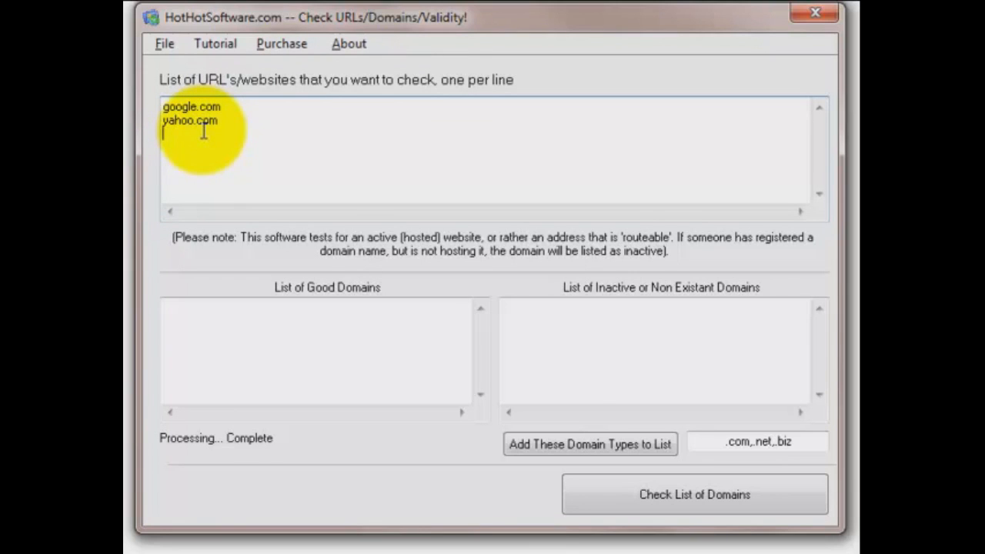
{"action": "type", "text": "good"}
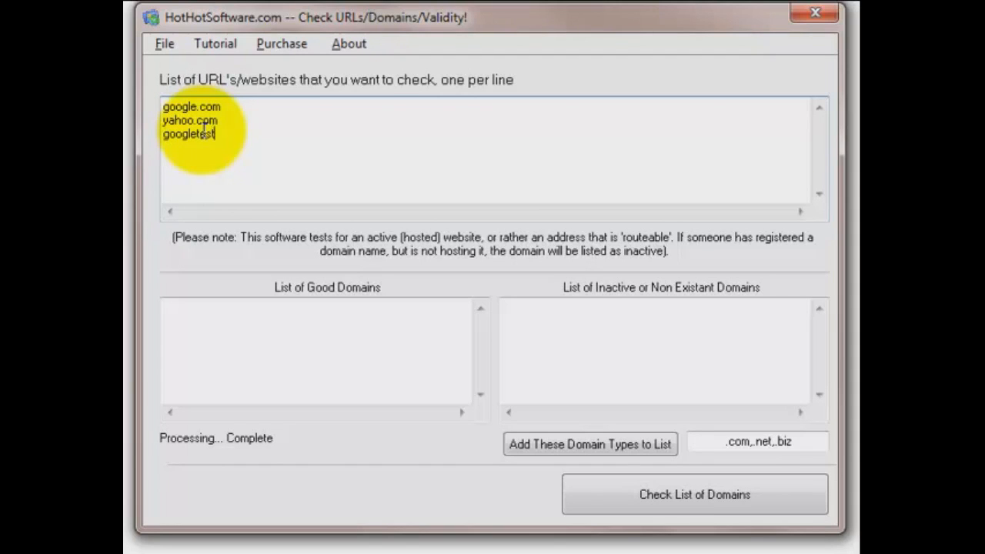
{"action": "type", "text": "hisout.com"}
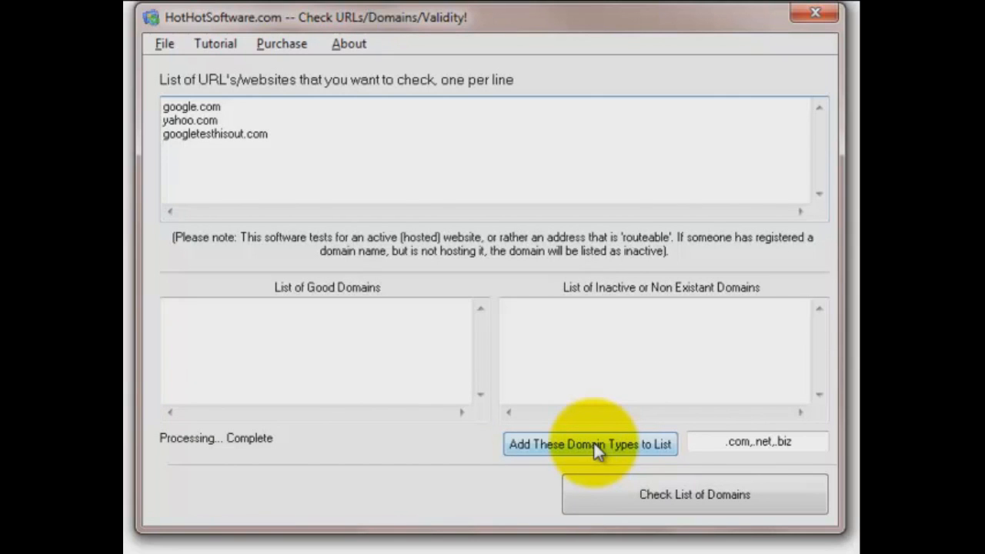
- Generate .net and .biz variants of each domain, then run the validity check on all ten
{"action": "left_click", "coordinate": [591, 444]}
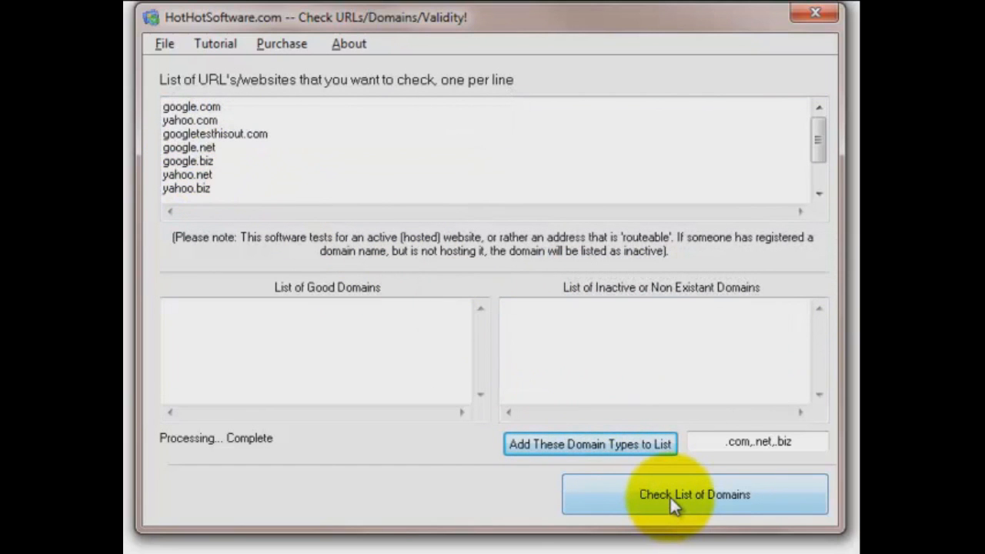
{"action": "left_click", "coordinate": [693, 494]}
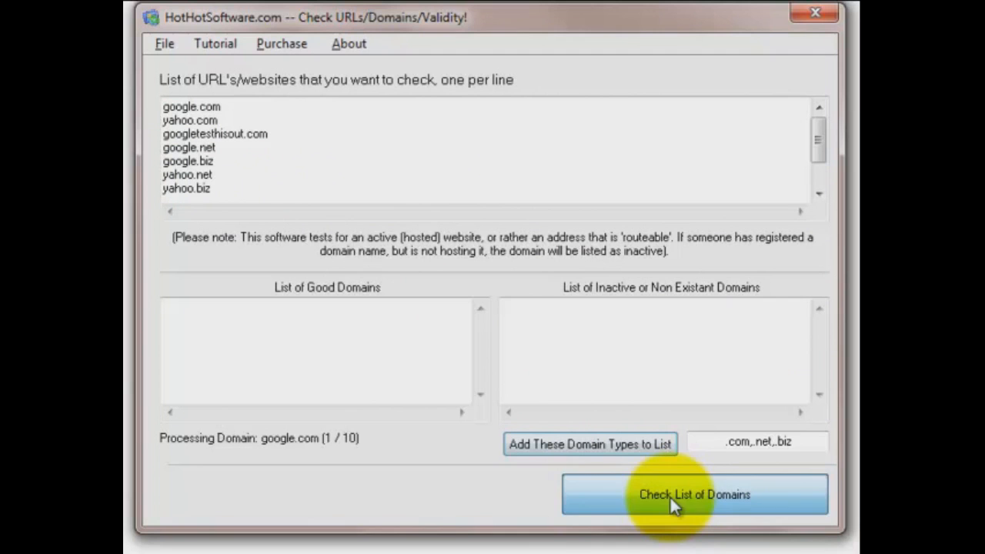
{"action": "left_click", "coordinate": [693, 494]}
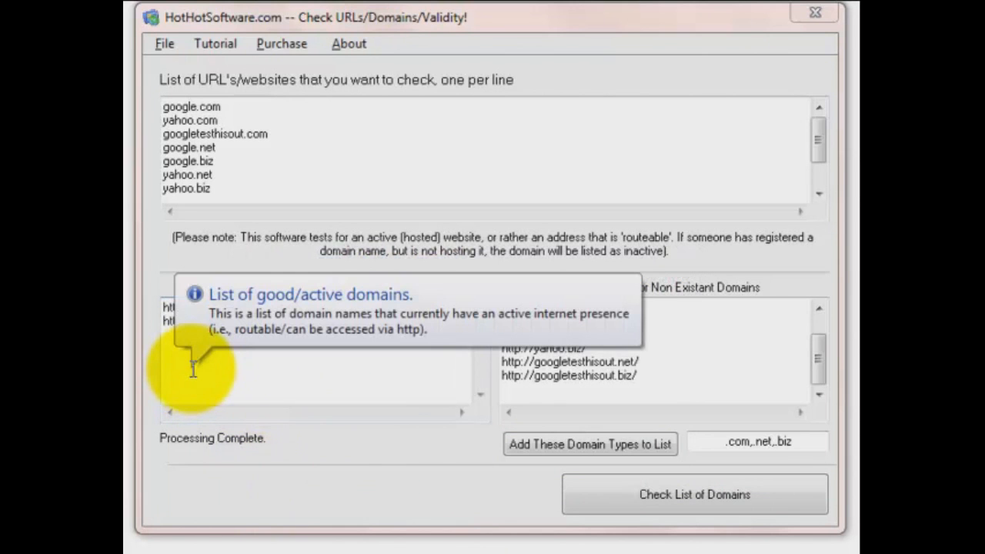
{"action": "mouse_move", "coordinate": [757, 388]}
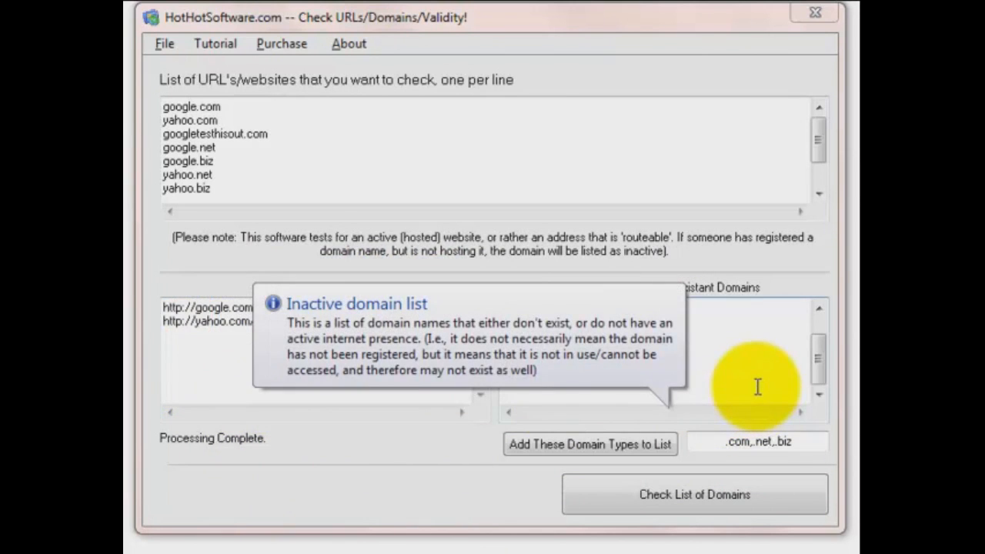